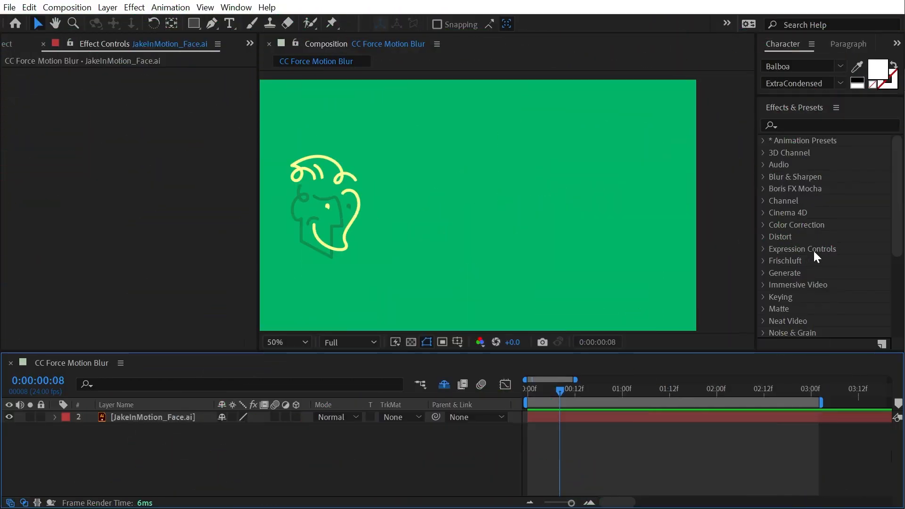
# - Scroll Effects & Presets down to the Time folder listing CC Force Motion Blur
pyautogui.scroll(-3)
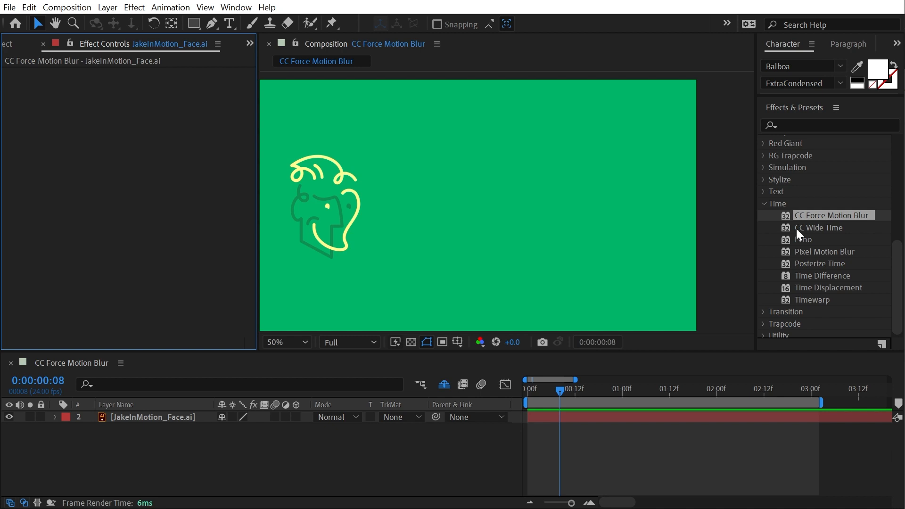
pyautogui.moveTo(694, 224)
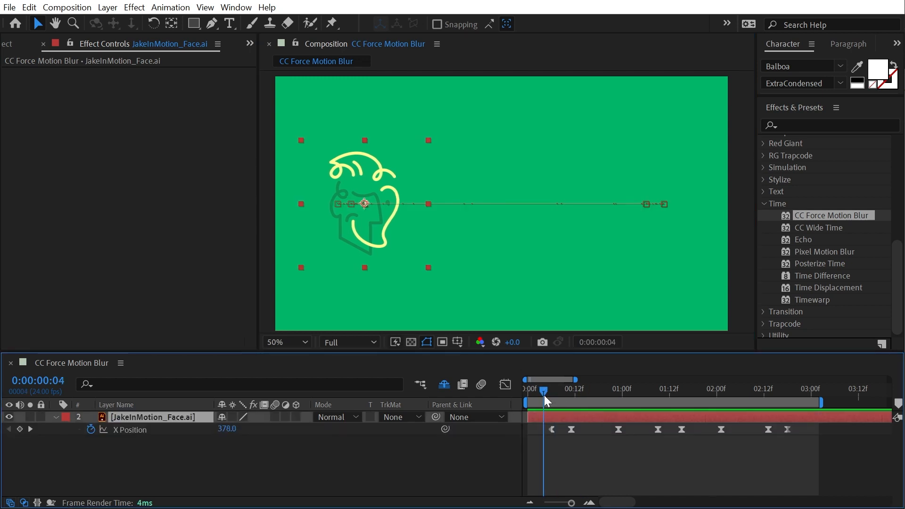
pyautogui.moveTo(546, 399)
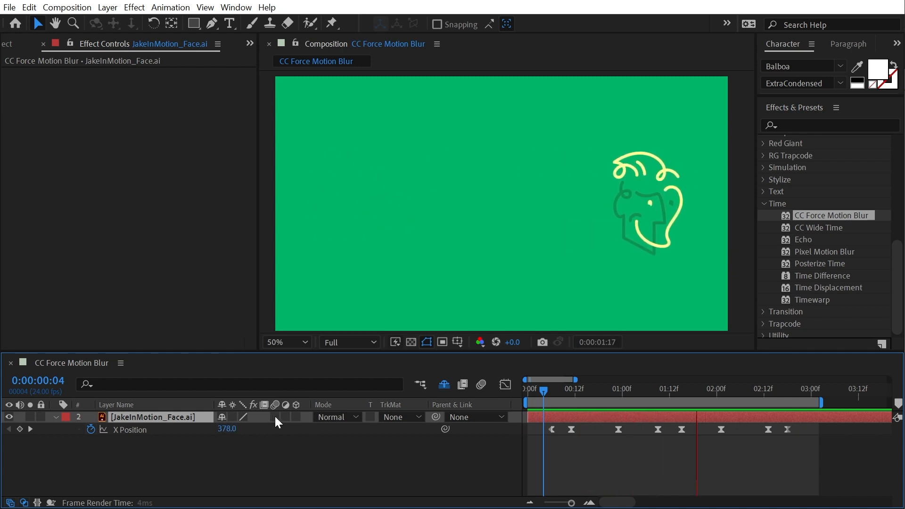
# - Enable the face layer's Motion Blur switch and the comp's Enable Motion Blur, then add Y Position keyframes
pyautogui.click(479, 384)
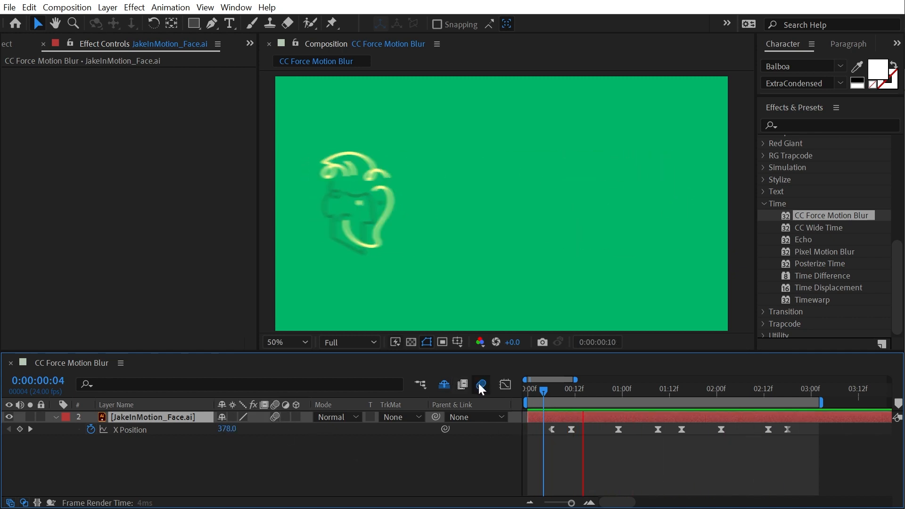
pyautogui.click(480, 385)
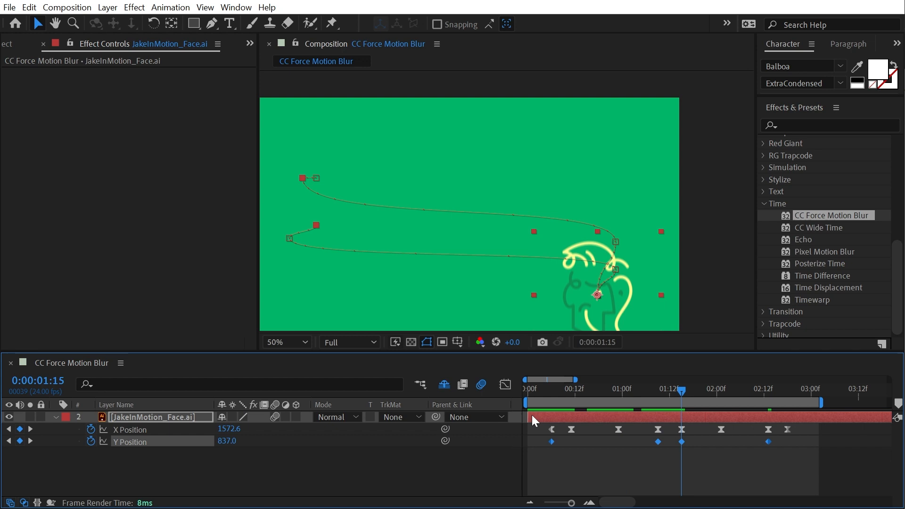
pyautogui.click(552, 389)
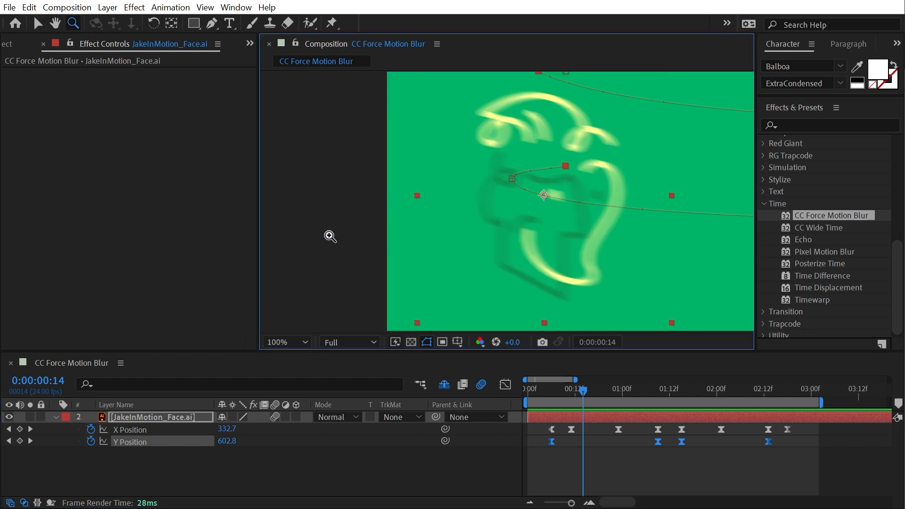
pyautogui.click(542, 194)
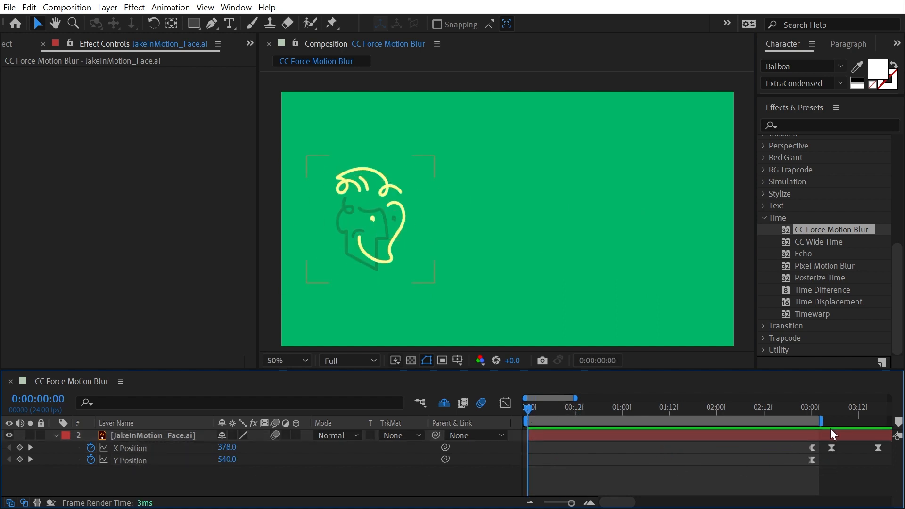
# - Apply CC Pixel Polly to the face layer via a 'polly' search, then filter effects for 'force'
pyautogui.write('polly')
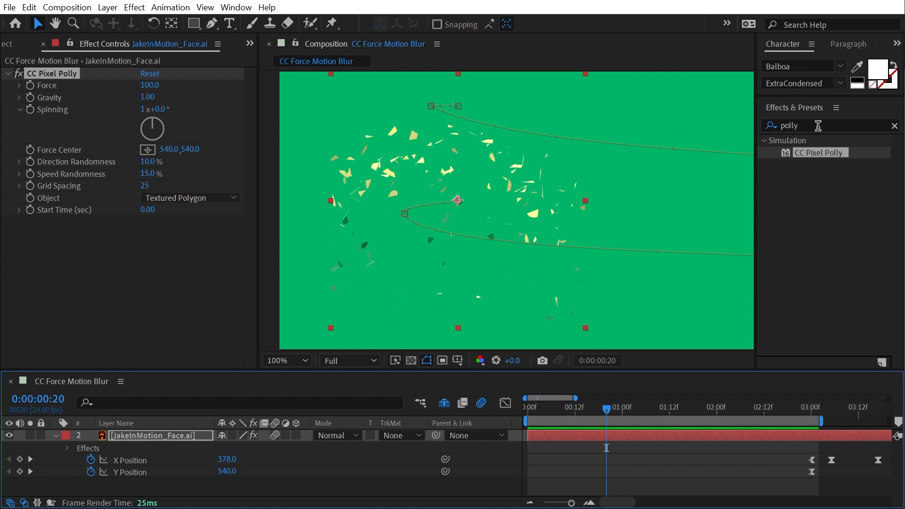
pyautogui.doubleClick(786, 126)
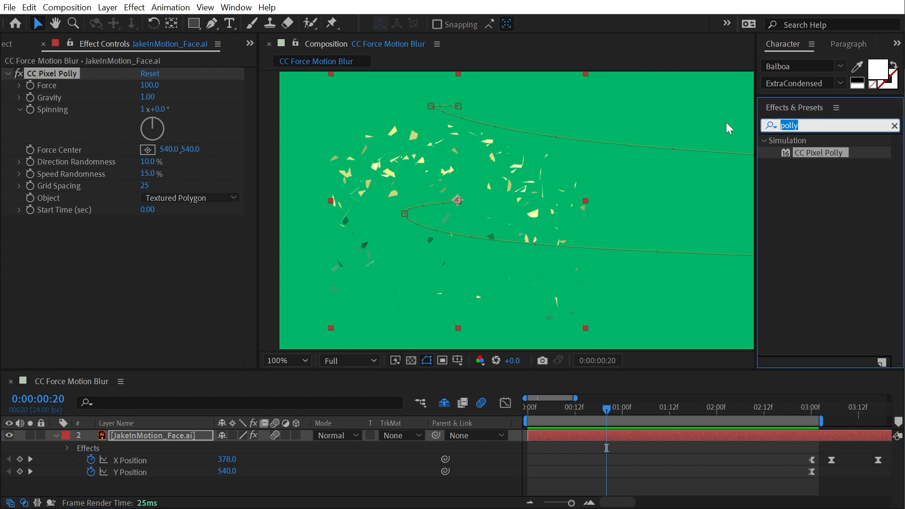
pyautogui.write('force')
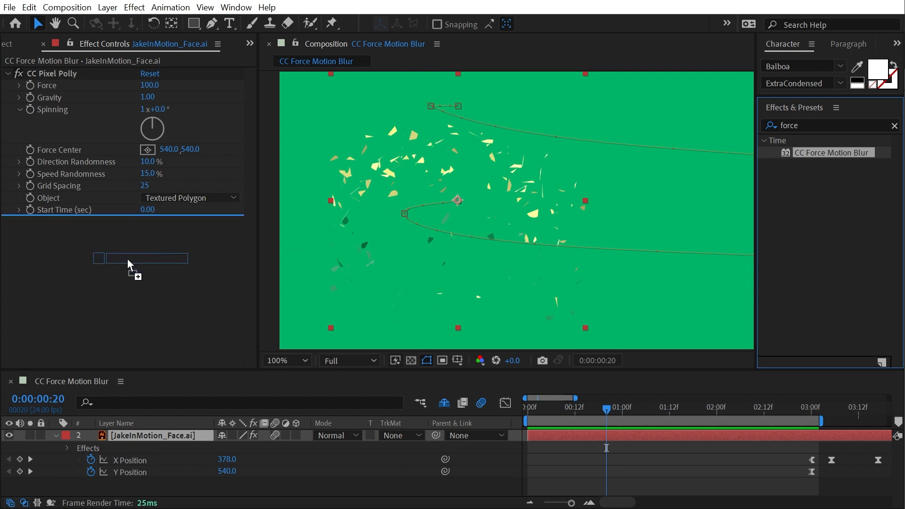
pyautogui.moveTo(552, 255)
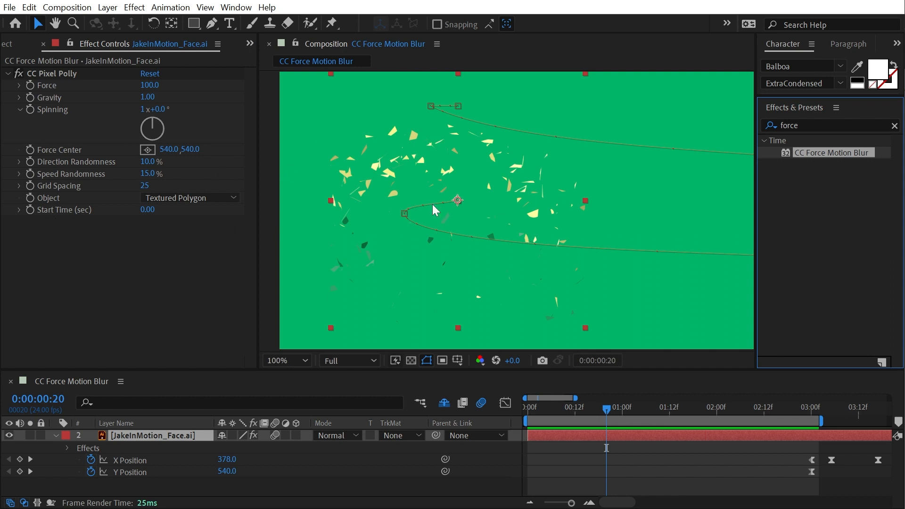
pyautogui.click(283, 360)
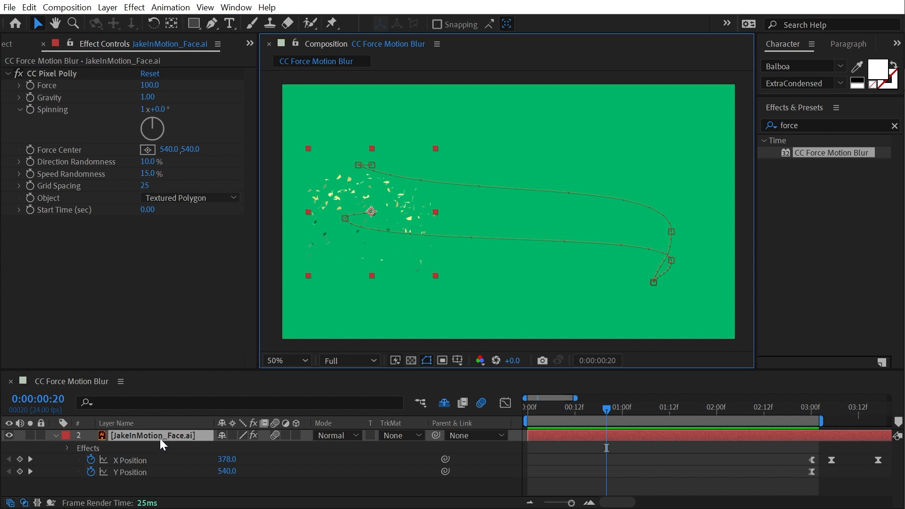
pyautogui.moveTo(854, 160)
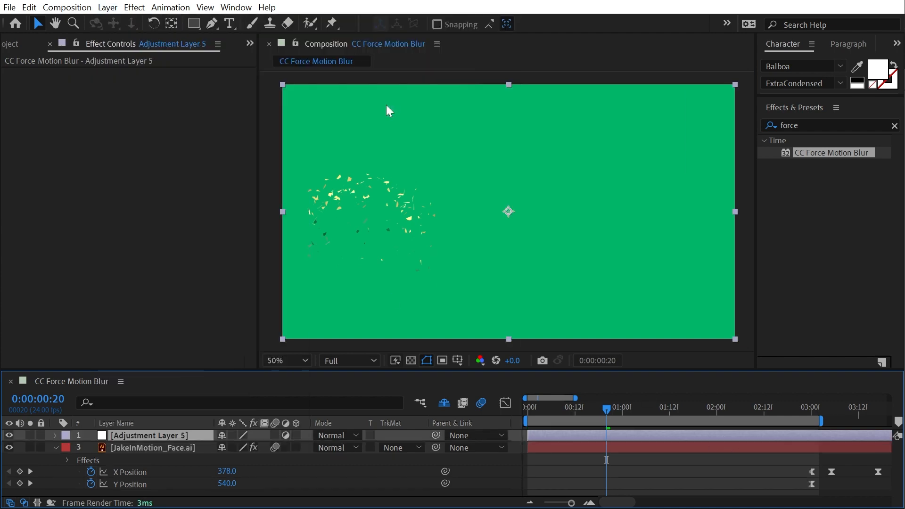
# - Rename the new adjustment layer 'Motion Blur' and apply CC Force Motion Blur to it
pyautogui.doubleClick(147, 435)
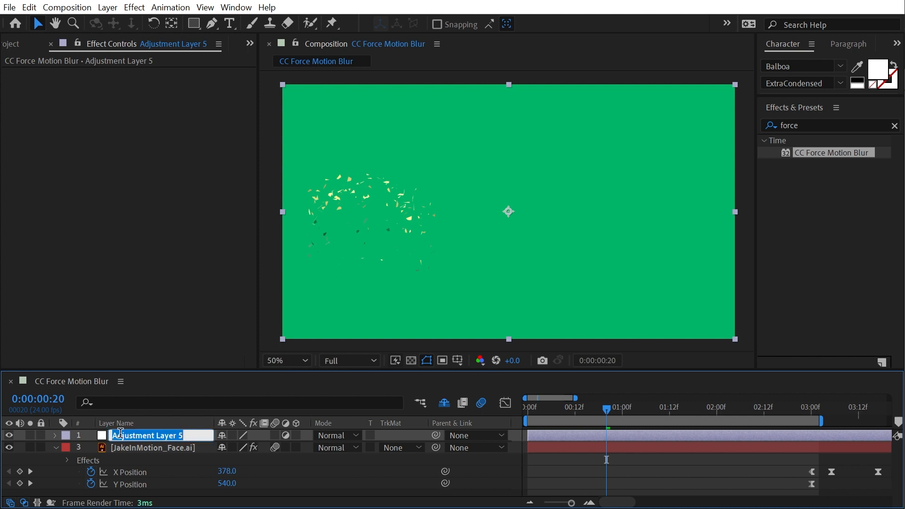
pyautogui.write('Motion Blur')
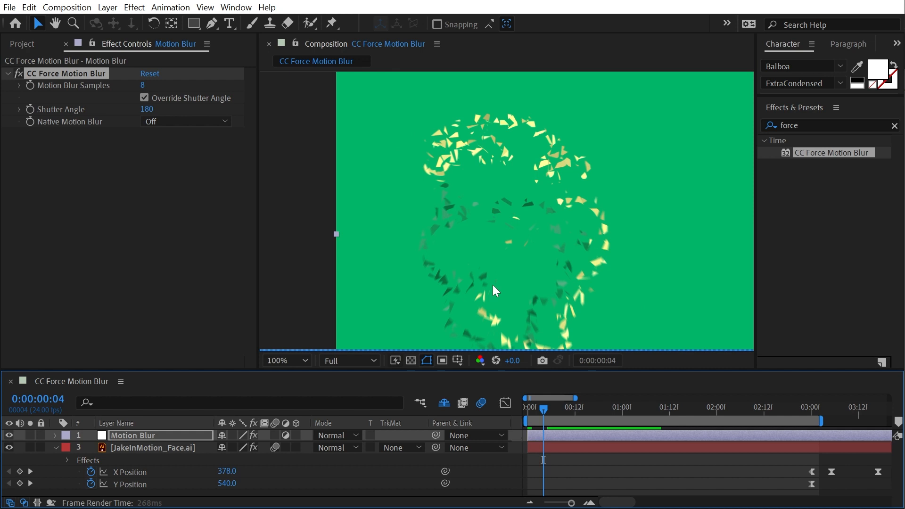
pyautogui.click(152, 447)
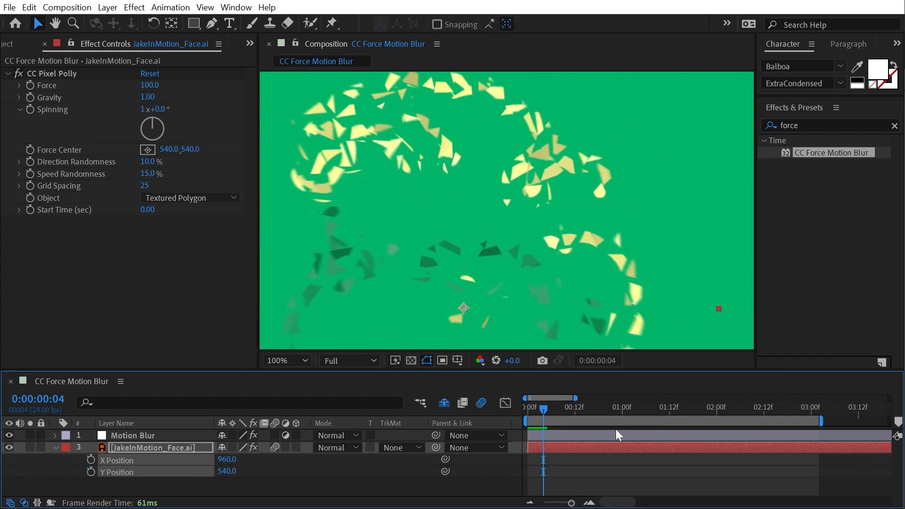
pyautogui.click(55, 447)
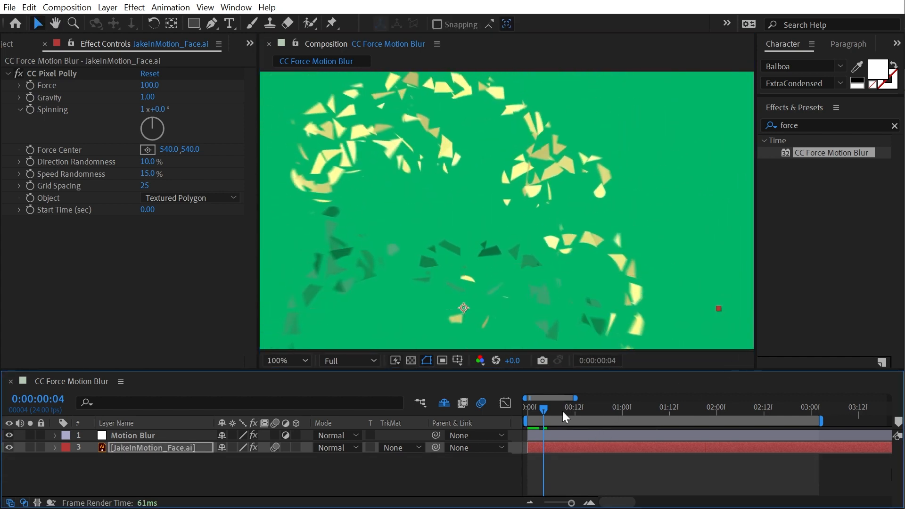
# - Scrub through the first frames of the shatter to check the forced blur on the shards
pyautogui.moveTo(542, 408); pyautogui.dragTo(531, 408)
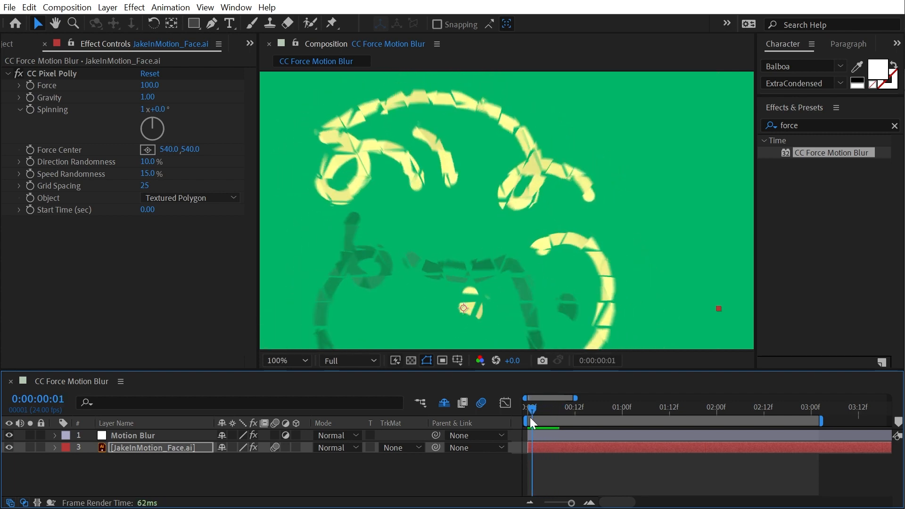
pyautogui.moveTo(531, 410); pyautogui.dragTo(543, 410)
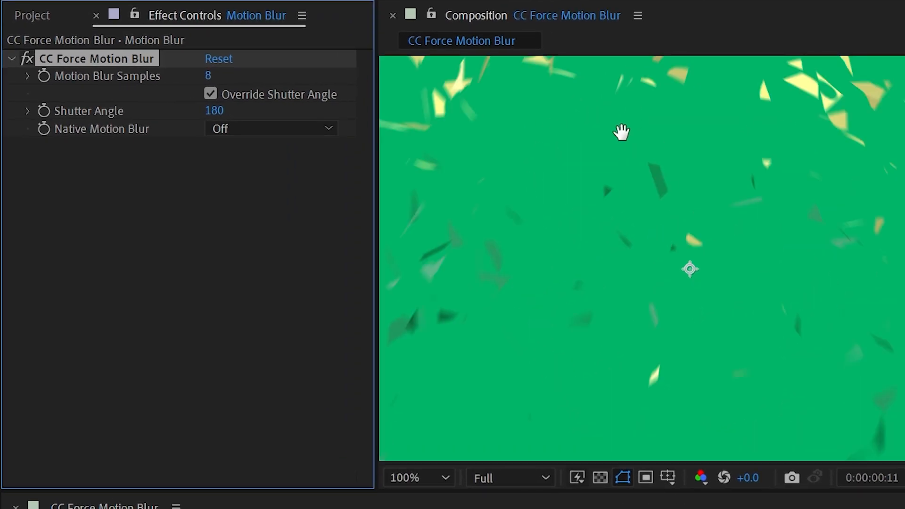
# - Lower Motion Blur Samples to see stepped shard copies, then enter 5 for smoother streaks
pyautogui.click(417, 478)
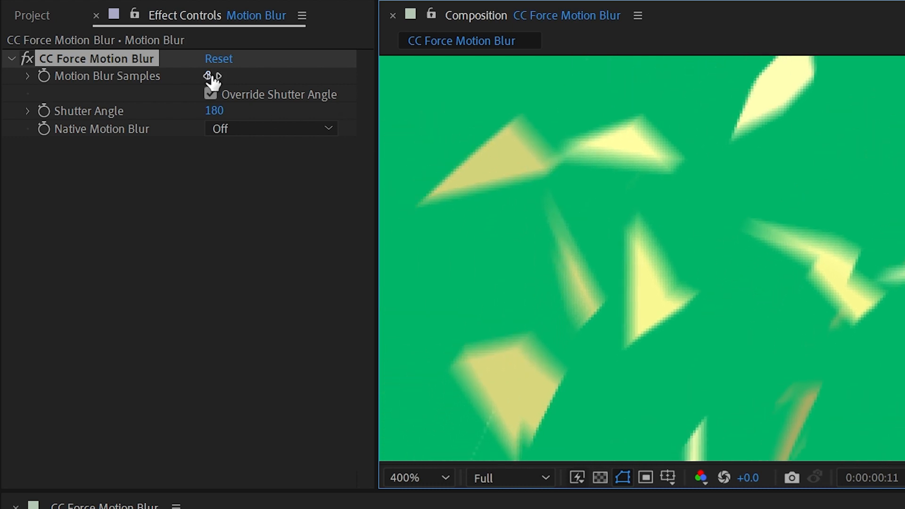
pyautogui.moveTo(217, 75); pyautogui.dragTo(207, 76)
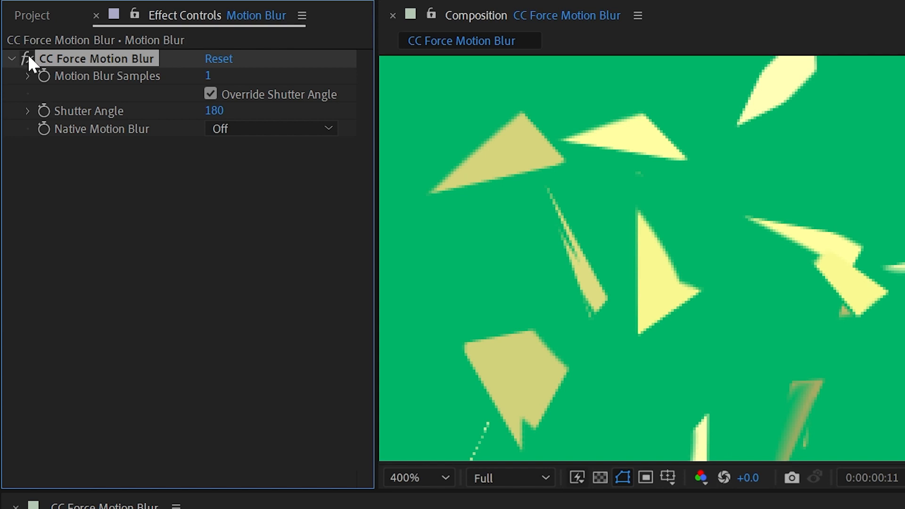
pyautogui.moveTo(36, 65)
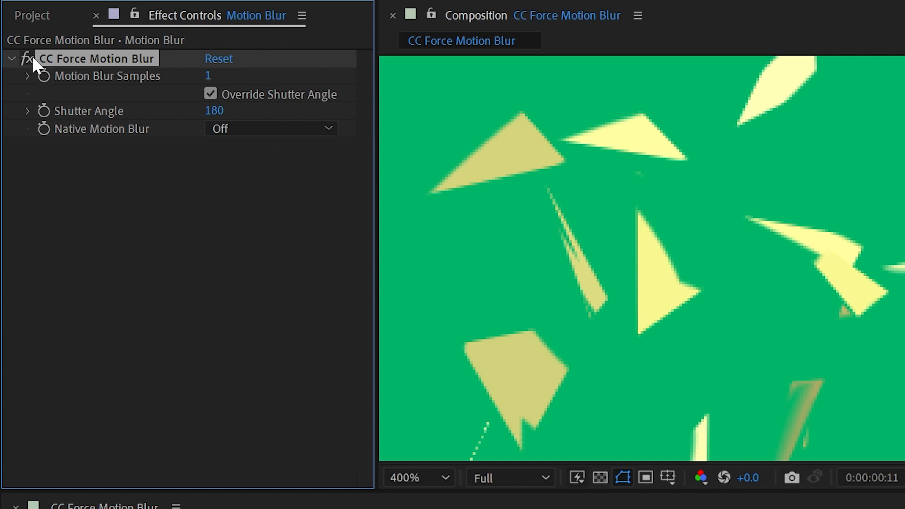
pyautogui.moveTo(215, 112)
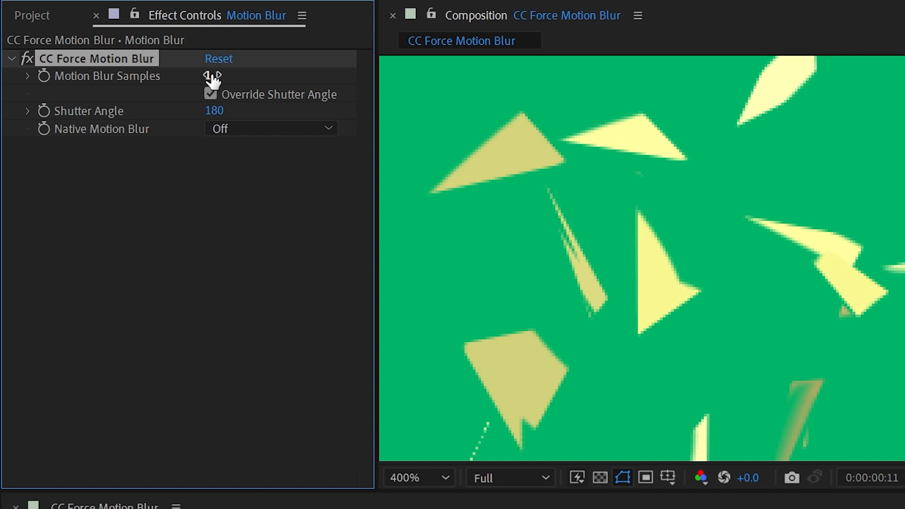
pyautogui.click(214, 75)
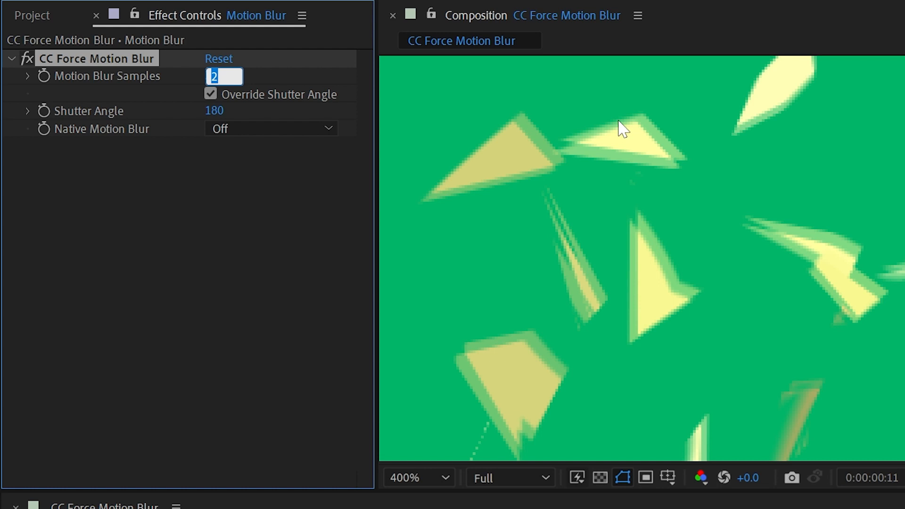
pyautogui.moveTo(648, 267)
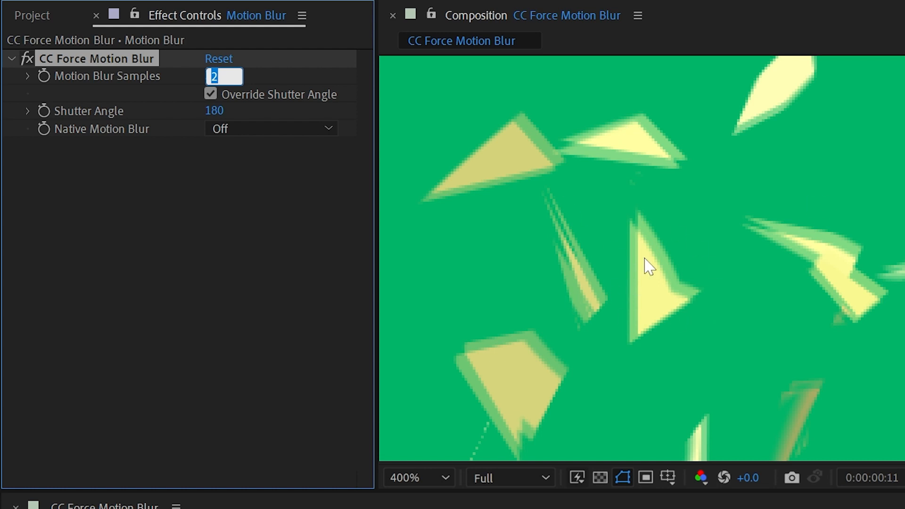
pyautogui.moveTo(611, 238)
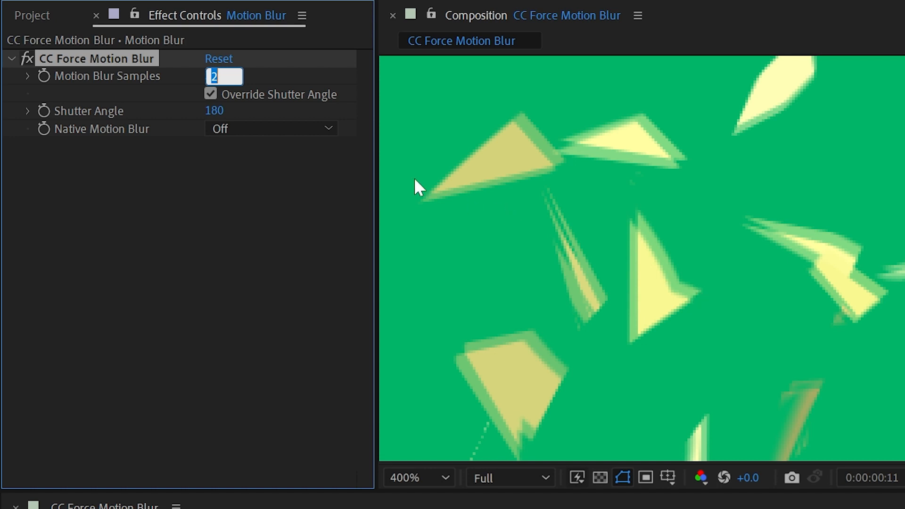
pyautogui.write('5')
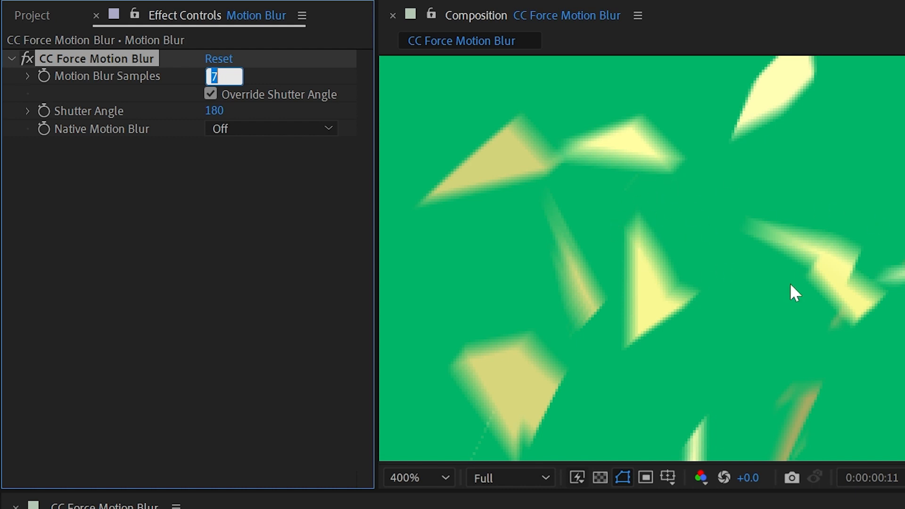
pyautogui.moveTo(338, 118)
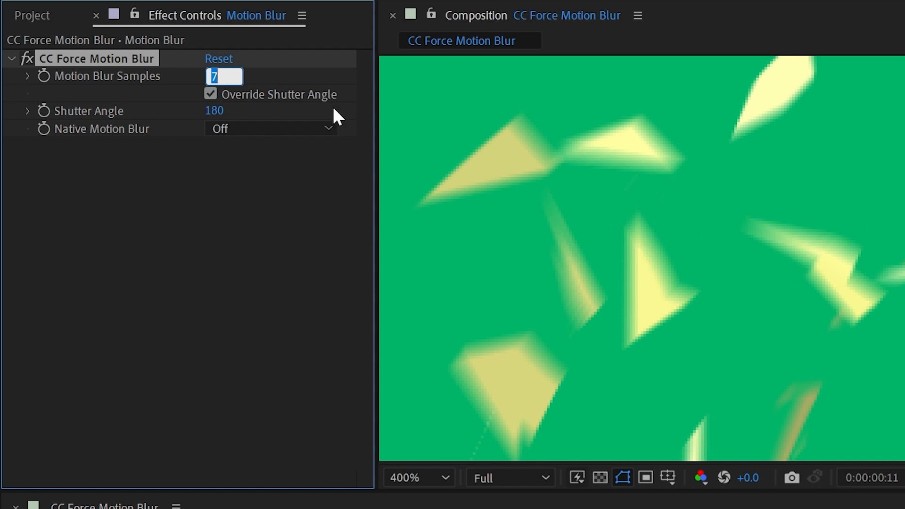
pyautogui.moveTo(645, 158)
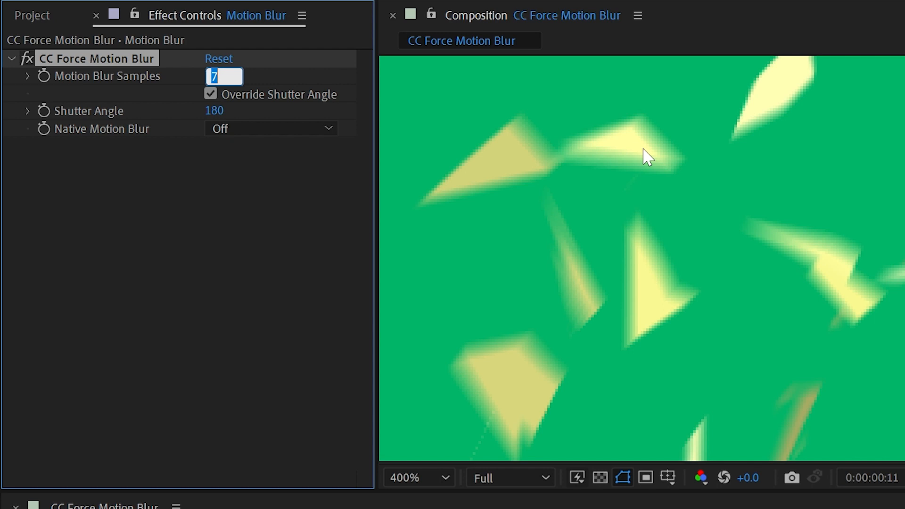
pyautogui.moveTo(740, 230)
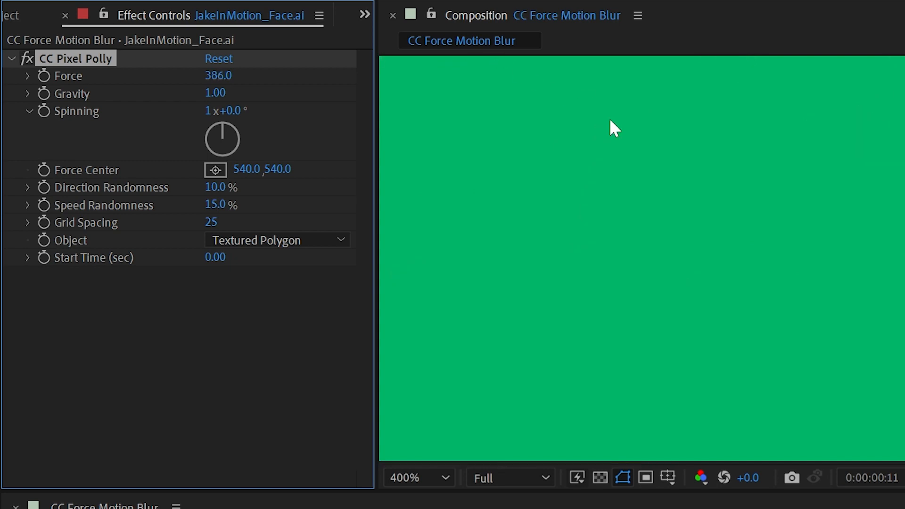
# - Raise Motion Blur Samples to 14, then 16, giving the shards smooth continuous streaks
pyautogui.click(417, 477)
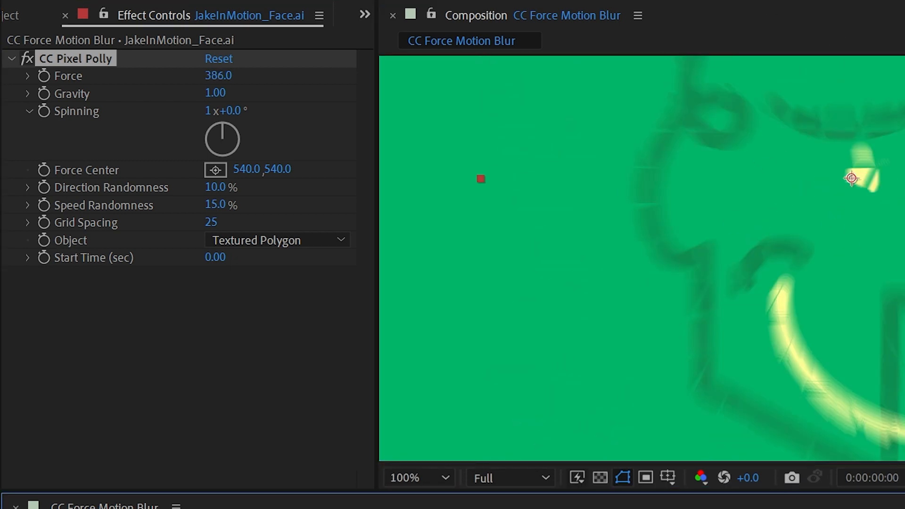
pyautogui.click(416, 477)
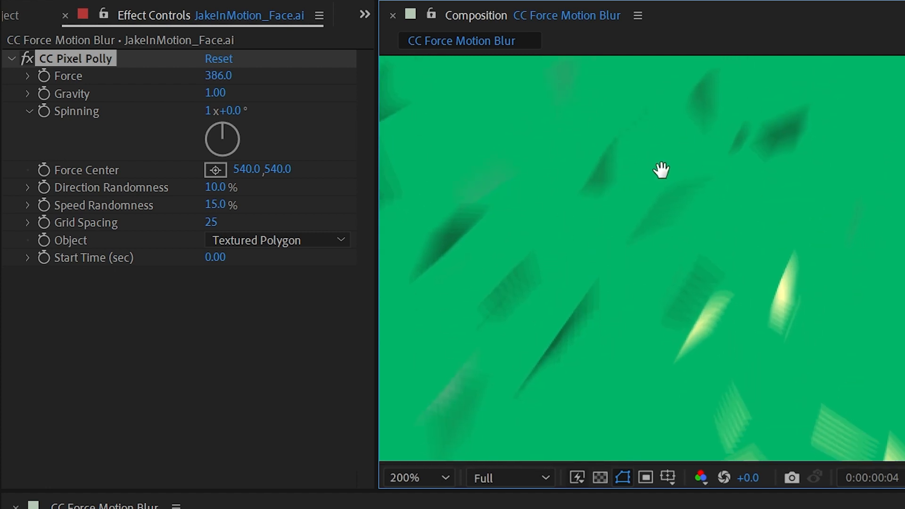
pyautogui.click(413, 477)
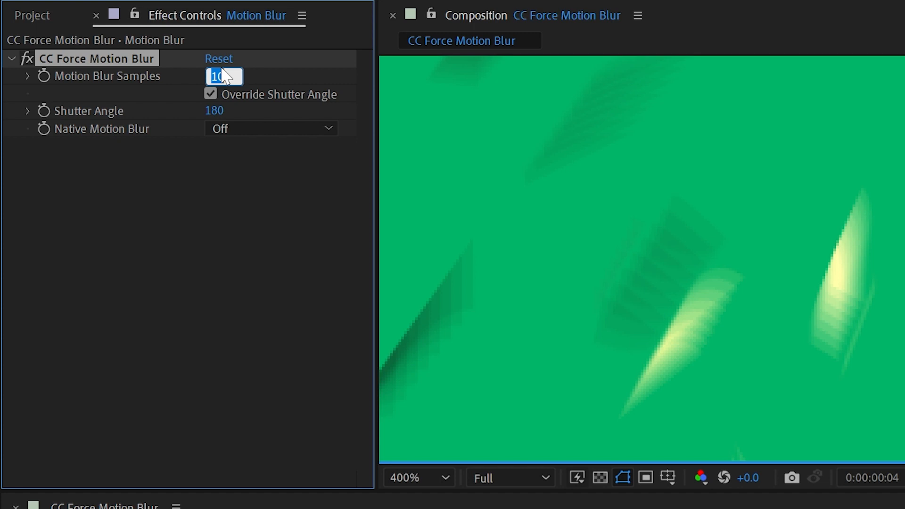
pyautogui.write('14')
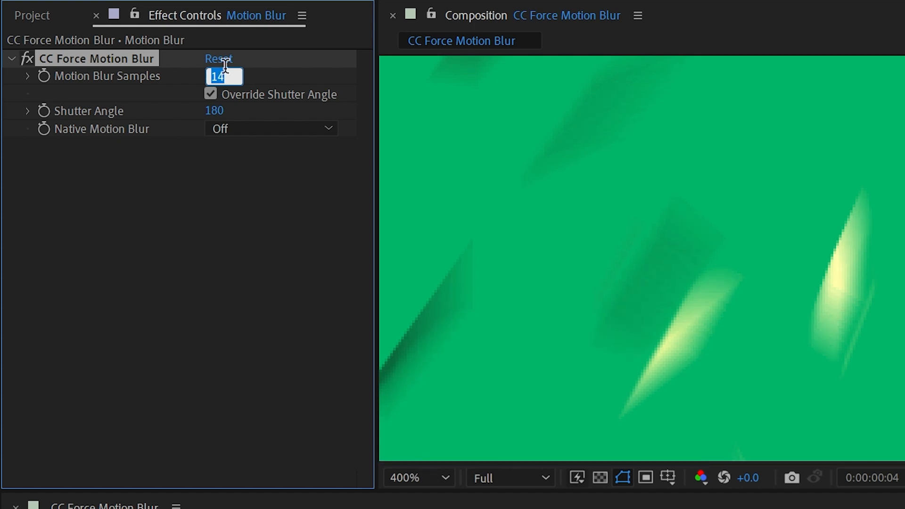
pyautogui.write('16')
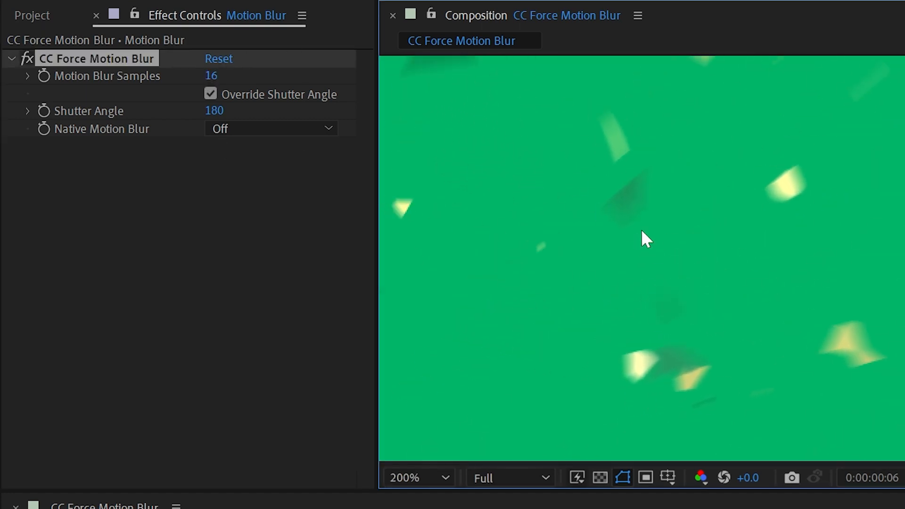
pyautogui.moveTo(555, 211)
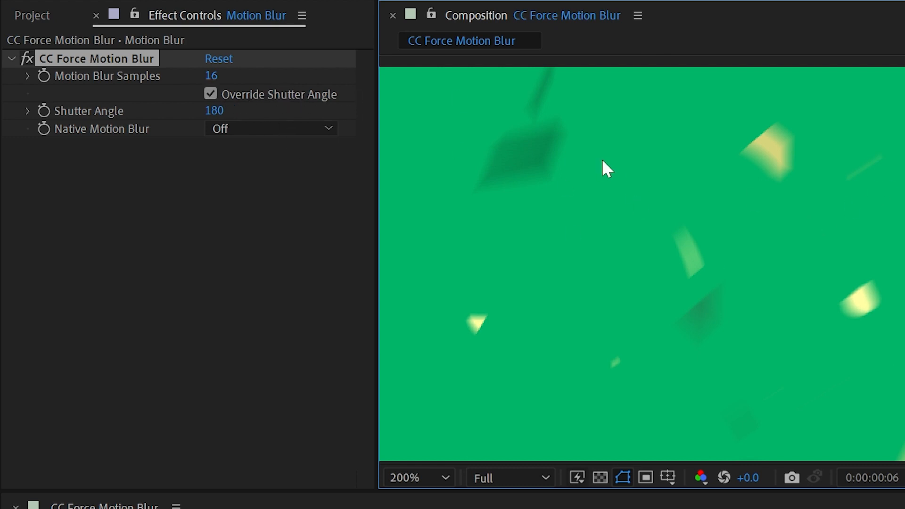
pyautogui.moveTo(634, 132)
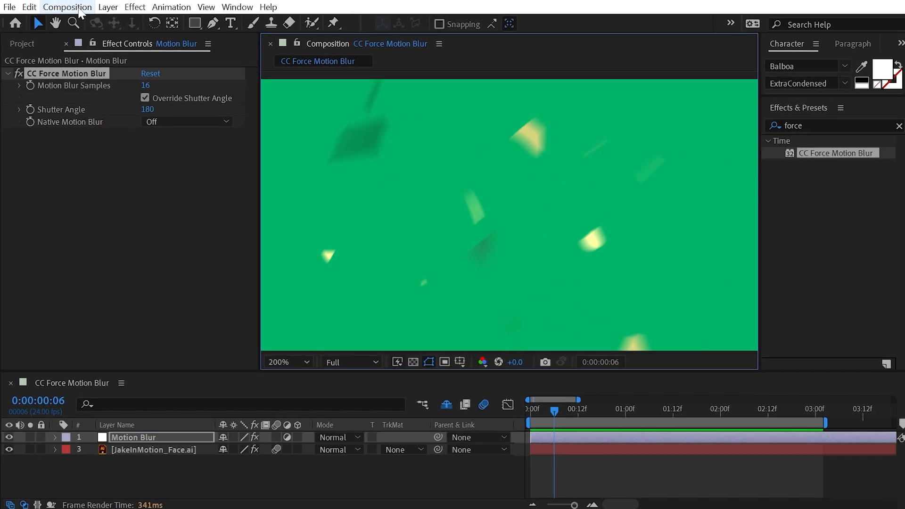
# - Set the composition's Shutter Angle to 90 degrees in Composition Settings Advanced
pyautogui.click(67, 7)
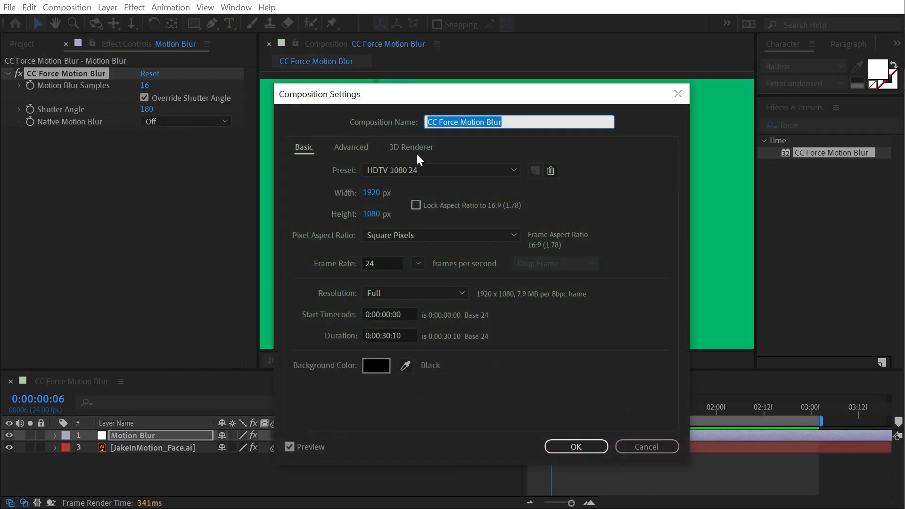
pyautogui.click(350, 147)
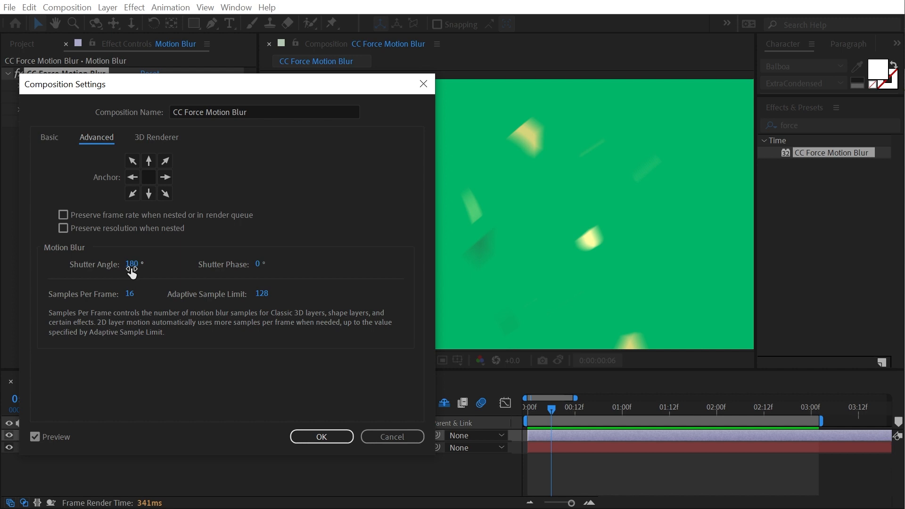
pyautogui.click(134, 264)
pyautogui.write('90')
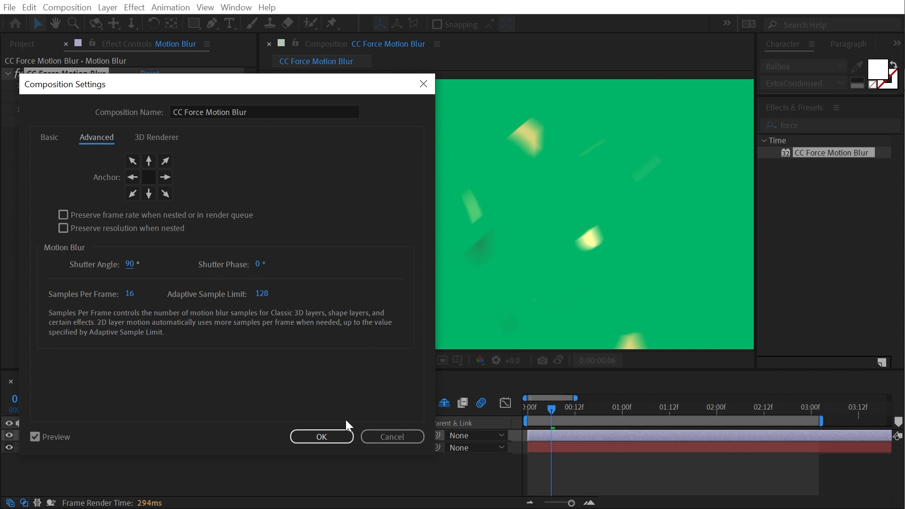
pyautogui.click(321, 436)
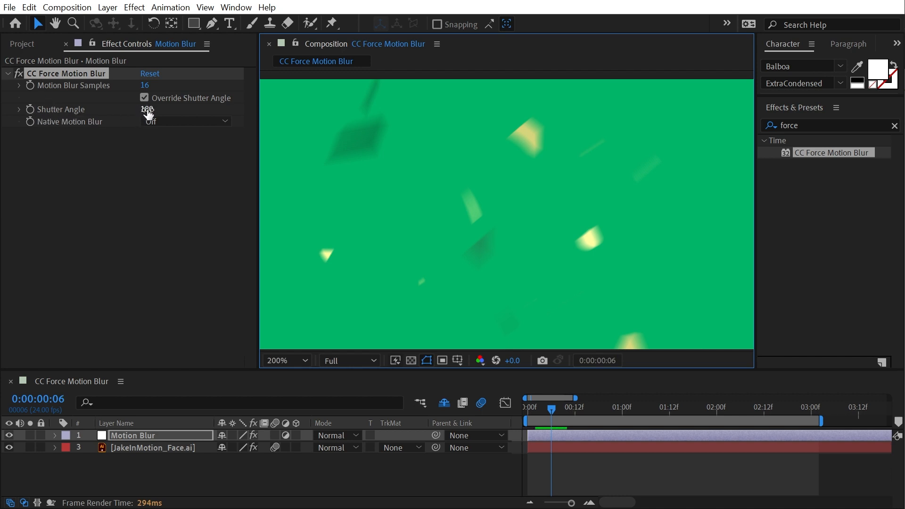
# - Uncheck Override Shutter Angle so the effect follows the composition's shutter
pyautogui.click(145, 97)
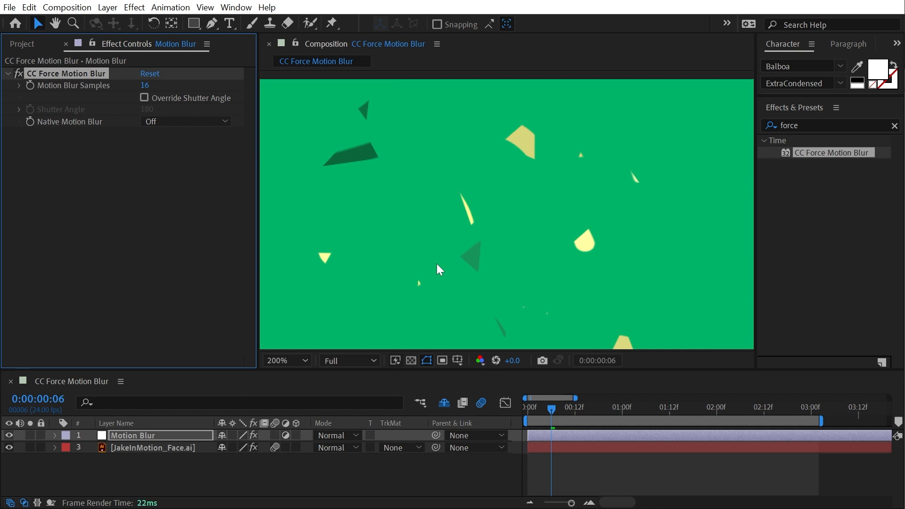
pyautogui.moveTo(585, 260)
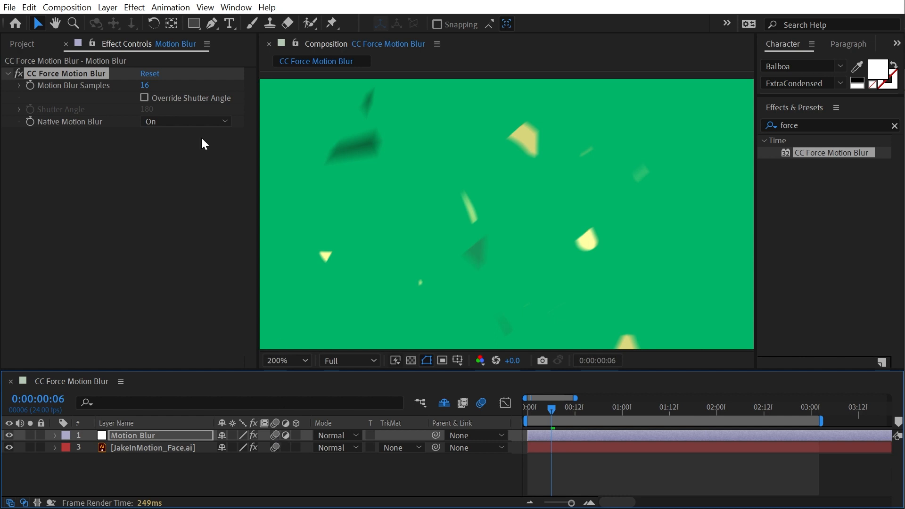
pyautogui.moveTo(432, 236)
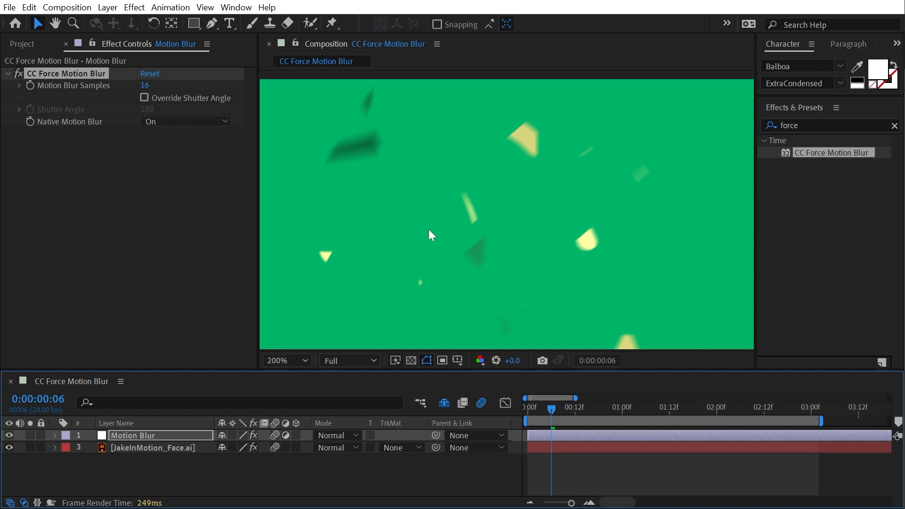
# - Set the composition's Shutter Angle back to 180 degrees in Composition Settings Advanced
pyautogui.click(66, 7)
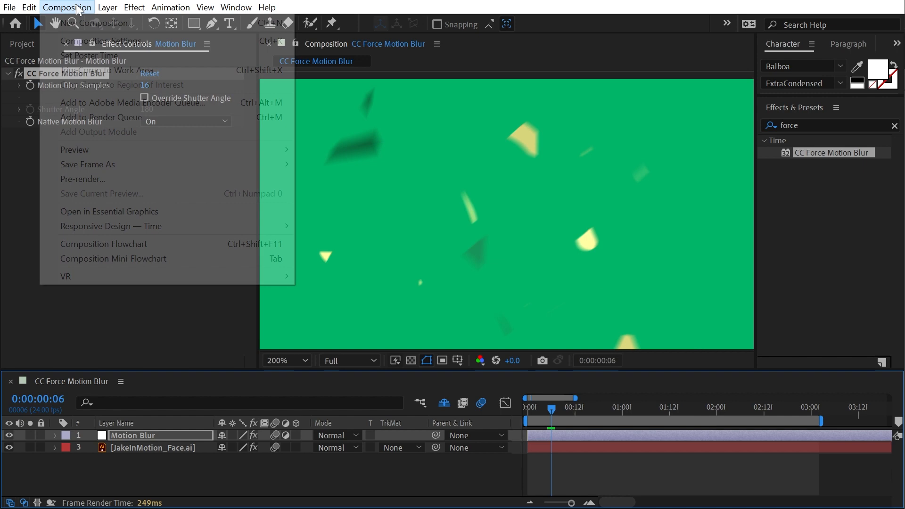
pyautogui.click(103, 40)
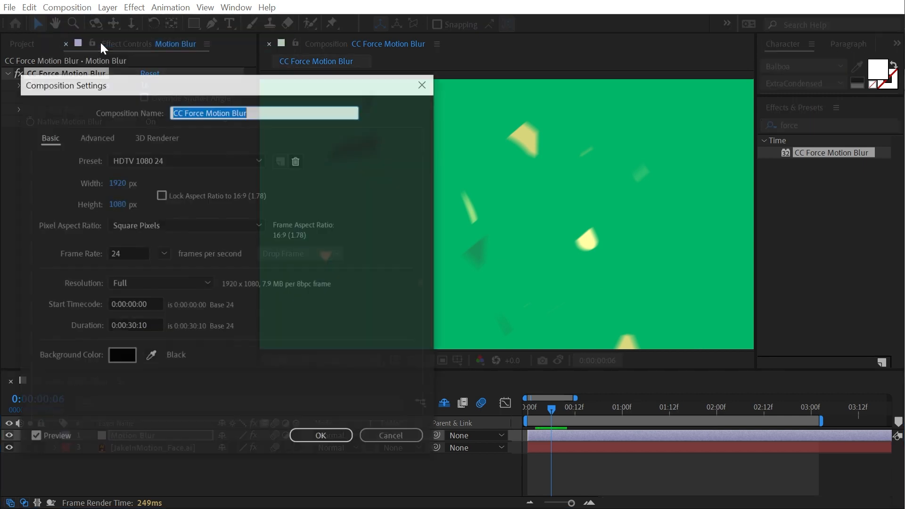
pyautogui.click(96, 137)
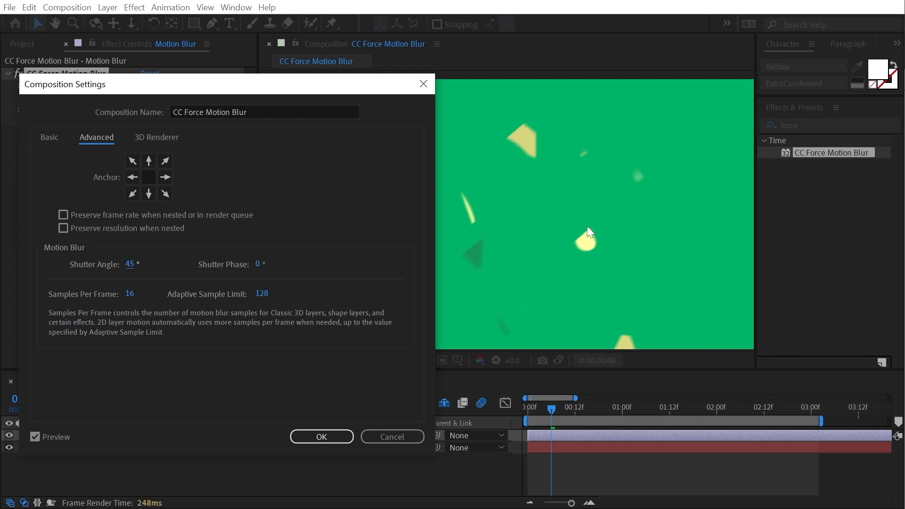
pyautogui.moveTo(133, 268)
pyautogui.write('180')
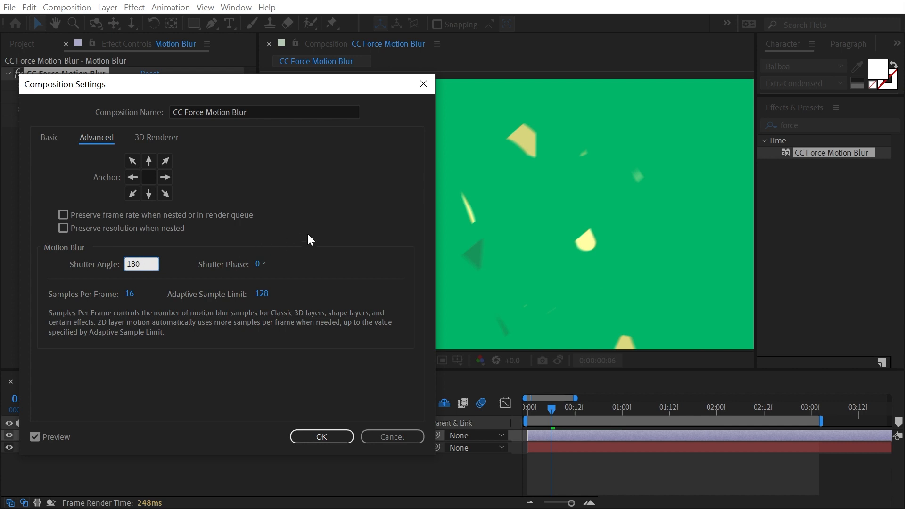
pyautogui.click(320, 437)
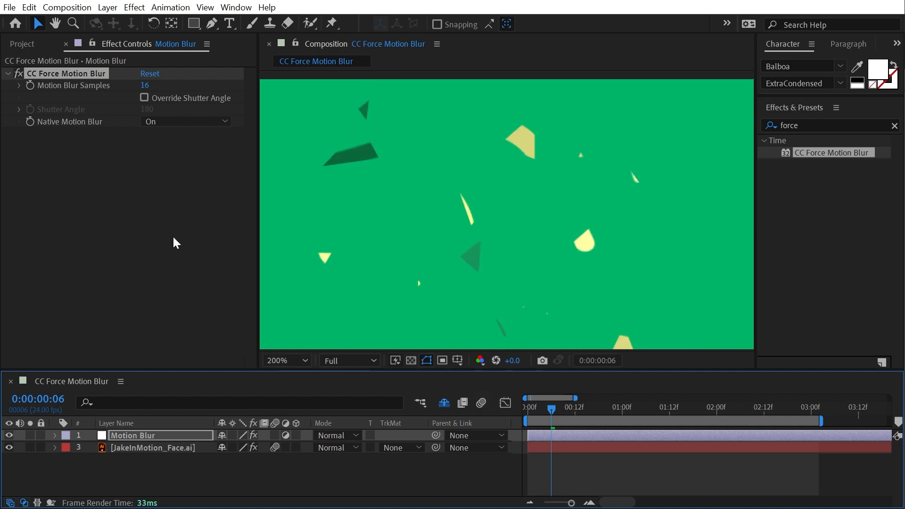
# - Set Native Motion Blur to Off and re-enable Override Shutter Angle at 180
pyautogui.click(185, 122)
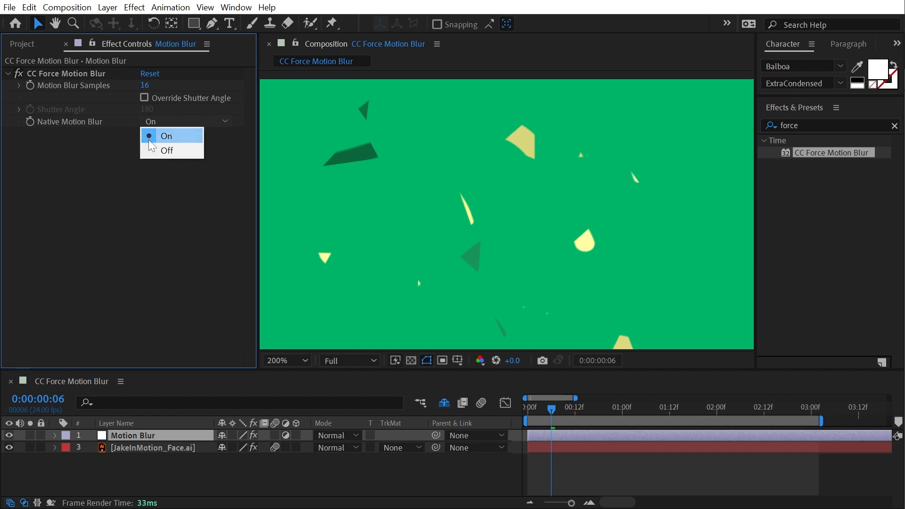
pyautogui.click(167, 151)
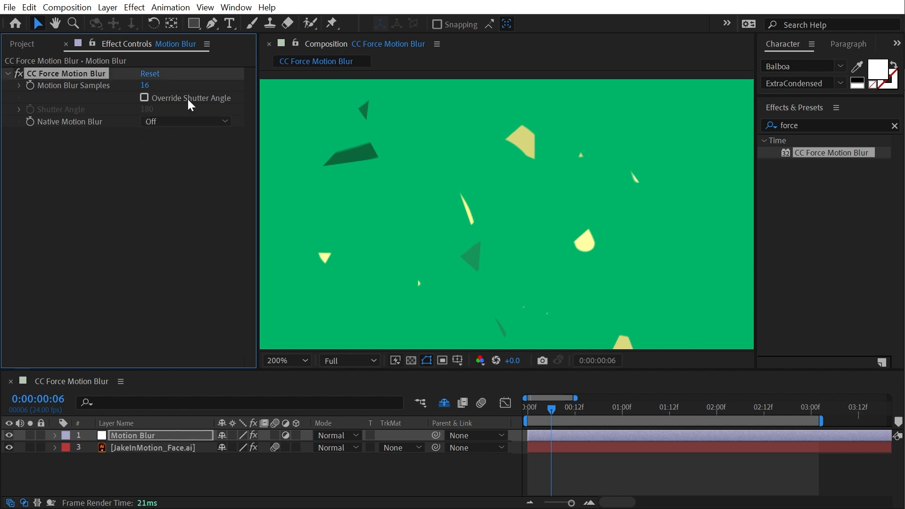
pyautogui.click(144, 97)
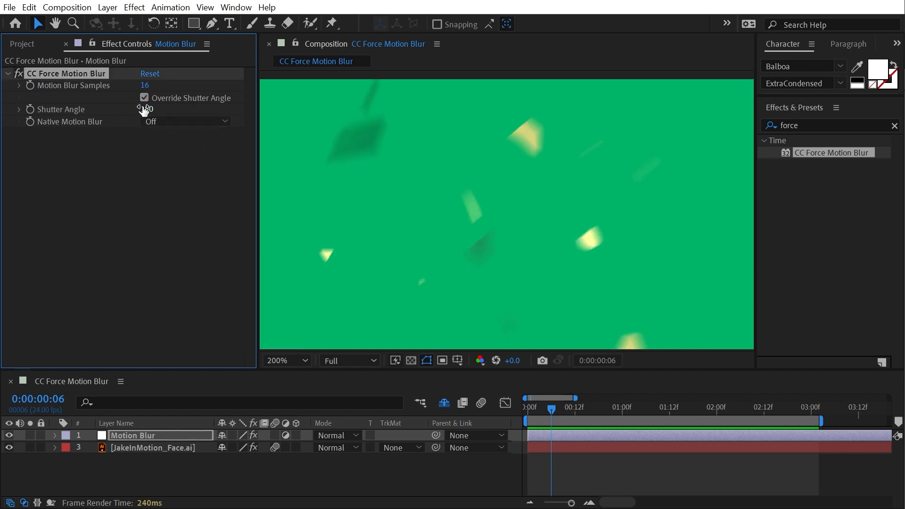